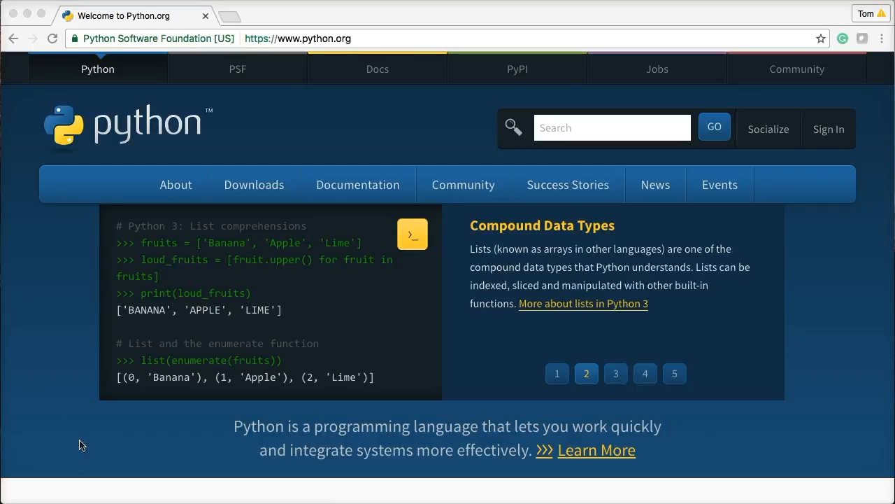
Download the Python 3.5.2 Mac OS X installer from python.org's Downloads menu and launch the package
left_click(615, 372)
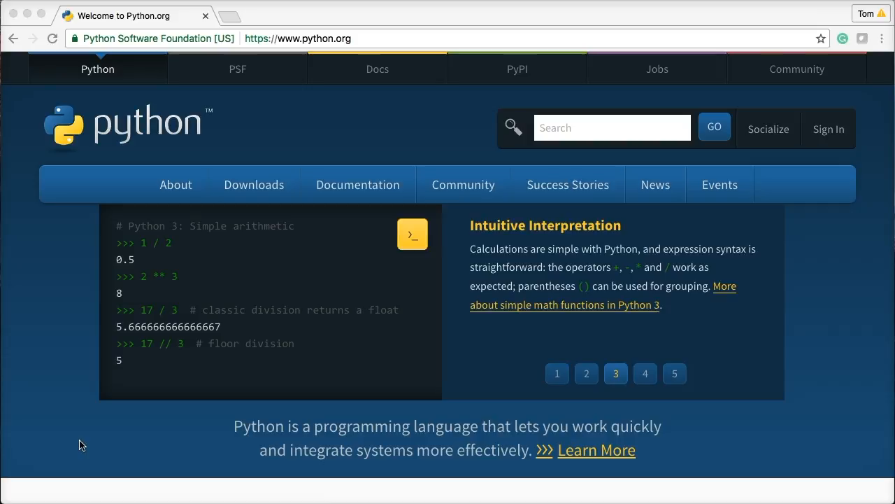
left_click(645, 372)
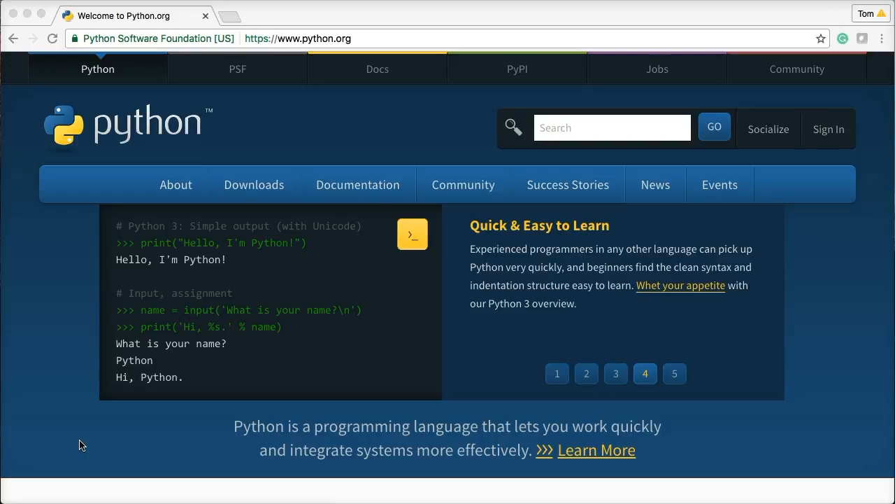
left_click(674, 372)
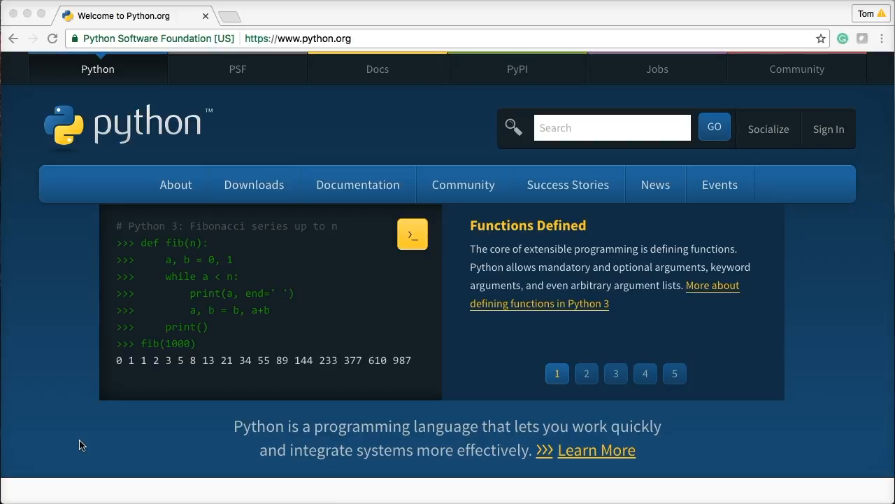
left_click(587, 372)
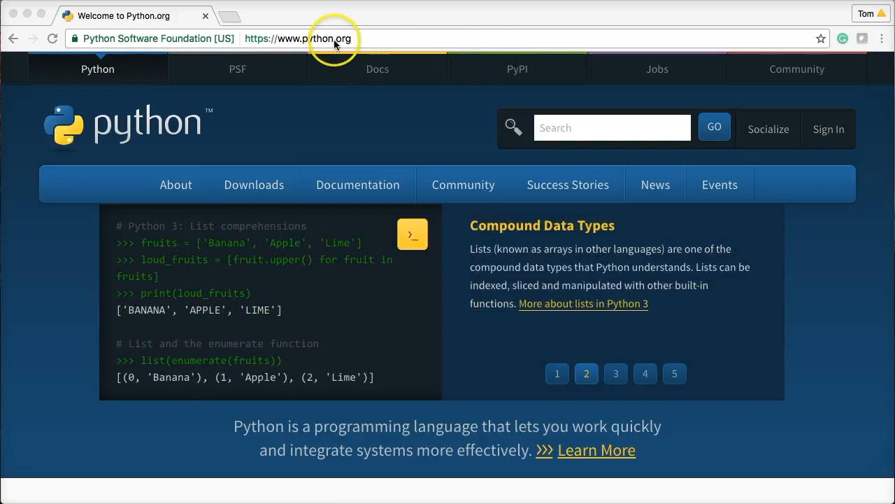
mouse_move(371, 73)
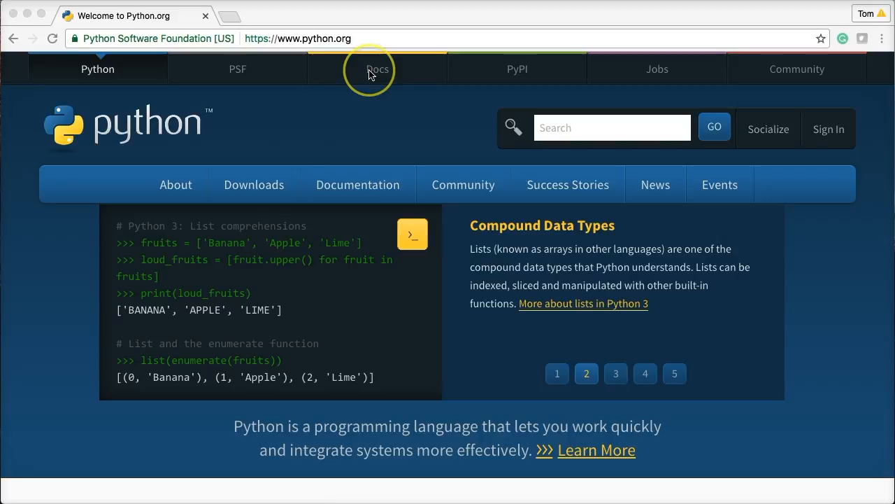
left_click(253, 184)
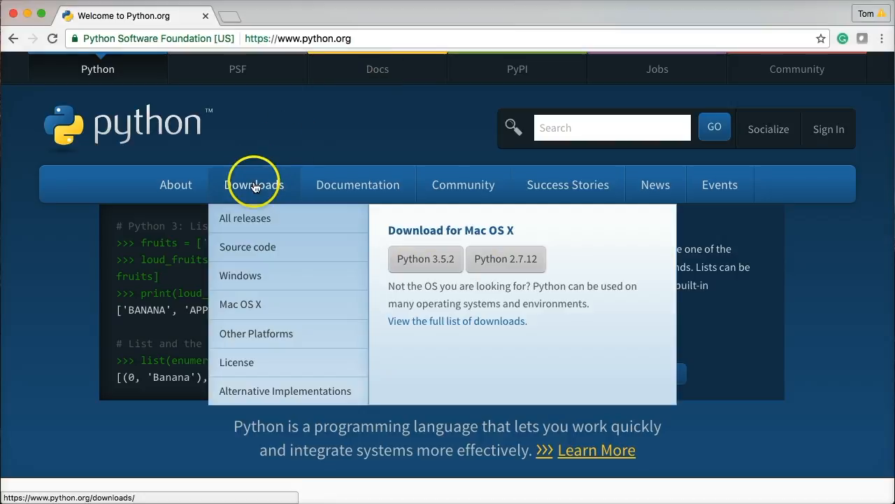
mouse_move(445, 269)
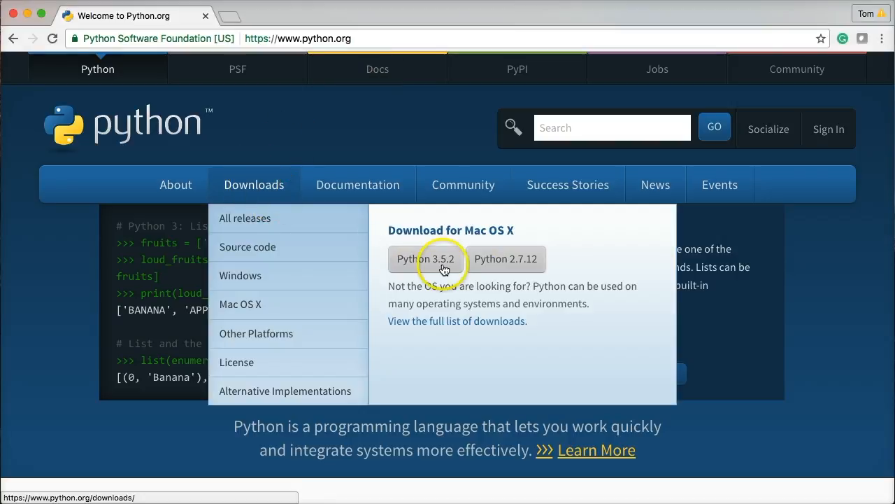
left_click(426, 259)
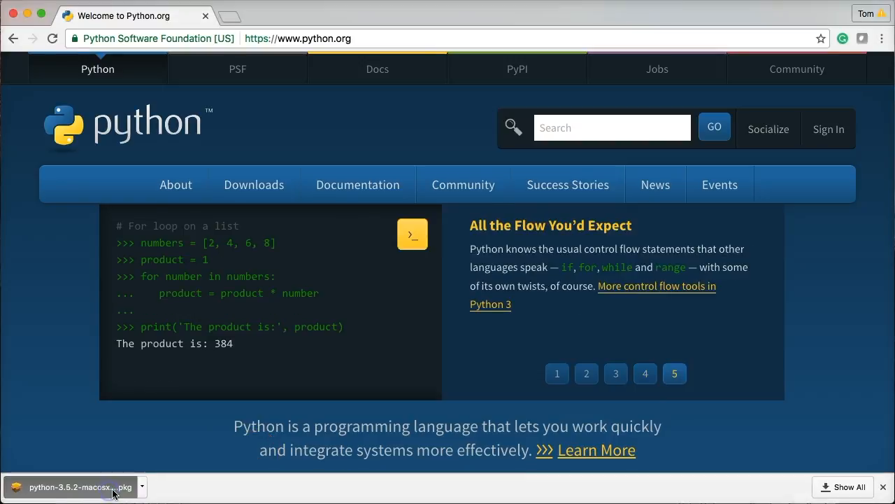
mouse_move(411, 411)
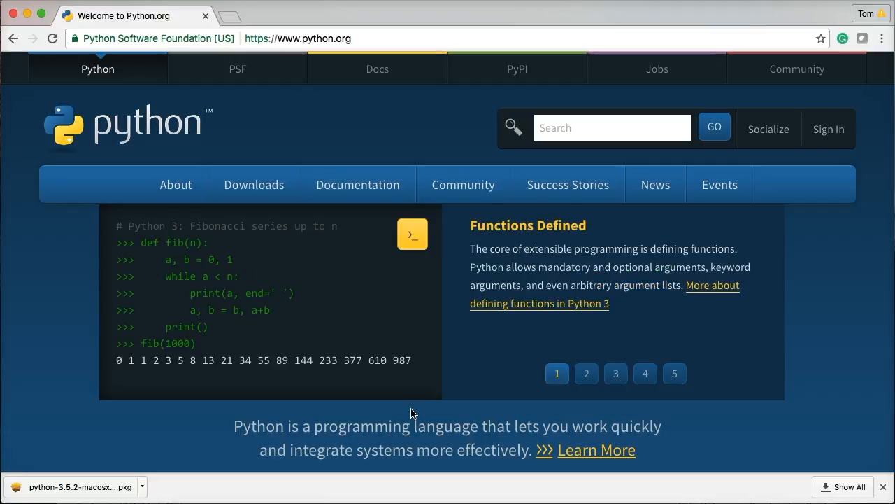
left_click(586, 373)
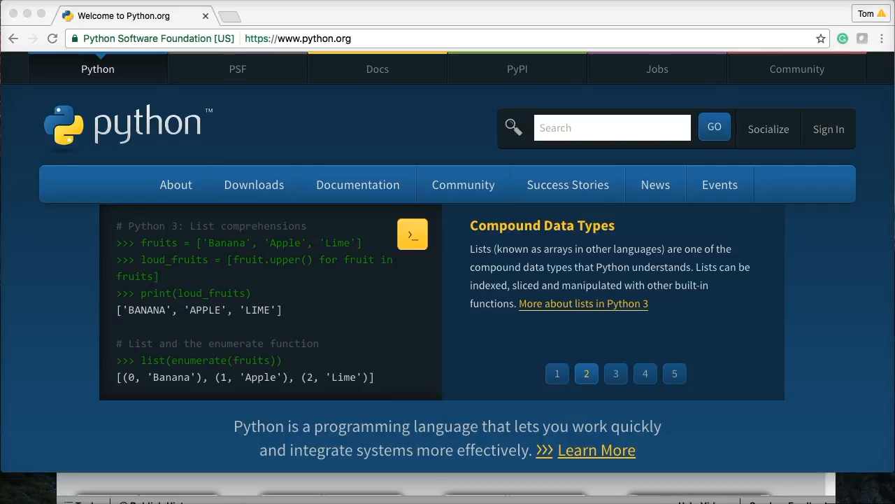
Advance the Install Python window through Introduction and Read Me to the License page
left_click(616, 372)
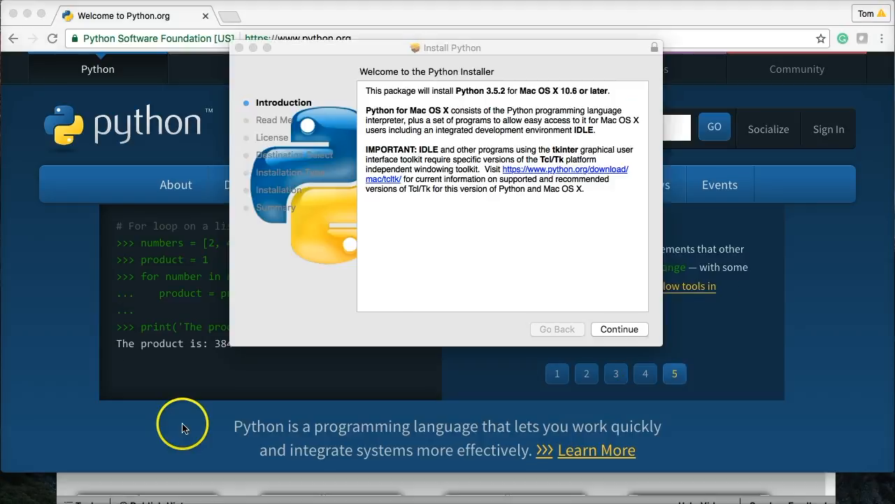
mouse_move(377, 299)
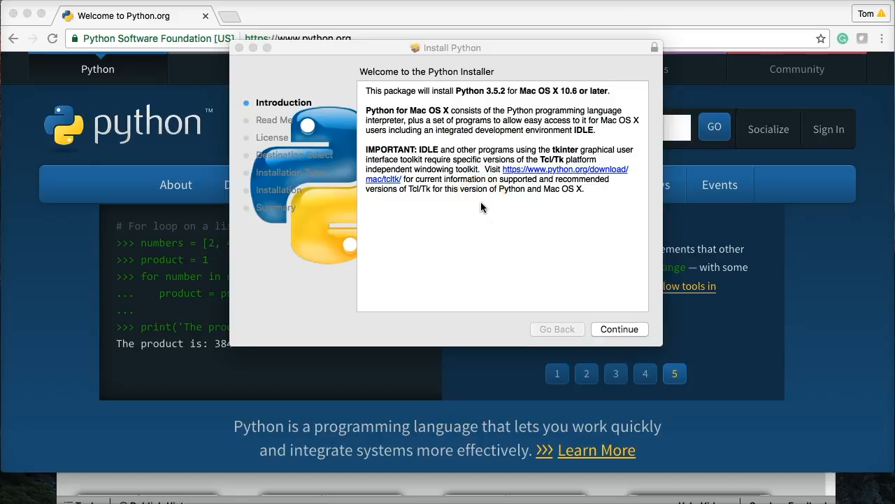
left_click(618, 329)
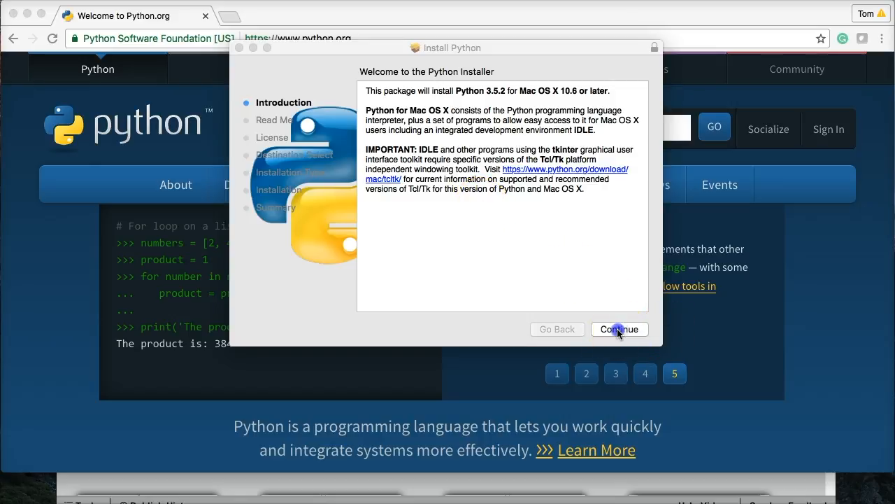
left_click(618, 329)
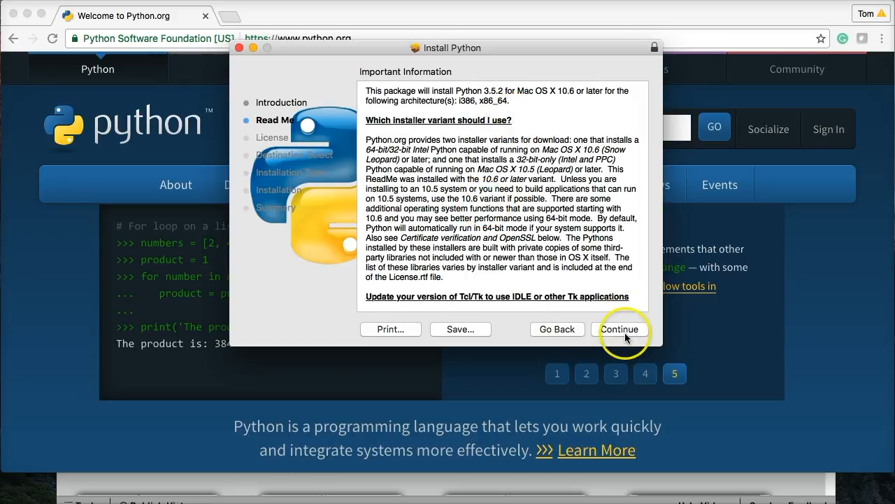
left_click(619, 329)
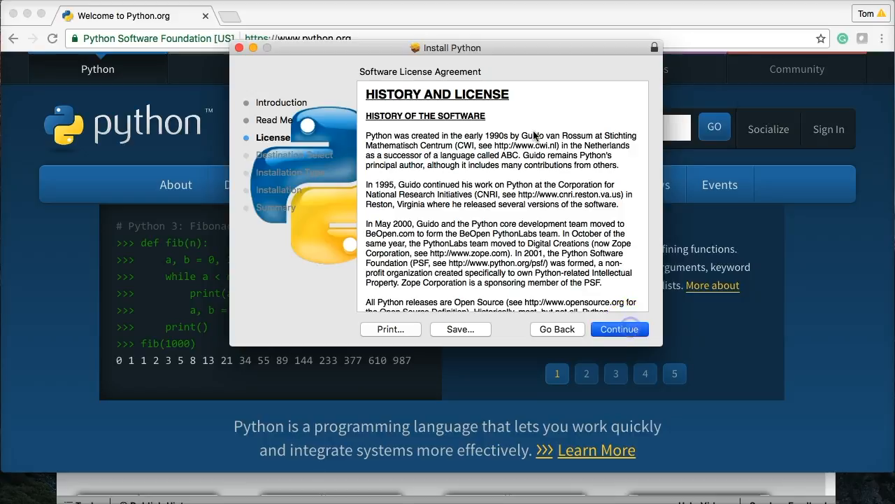
Agree to the Python license and reach Destination Select with tom's disk chosen
left_click(619, 329)
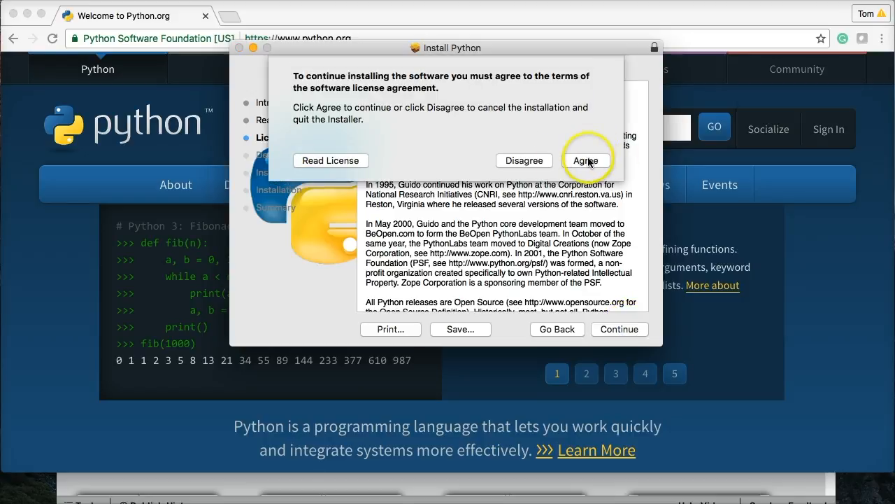
left_click(586, 160)
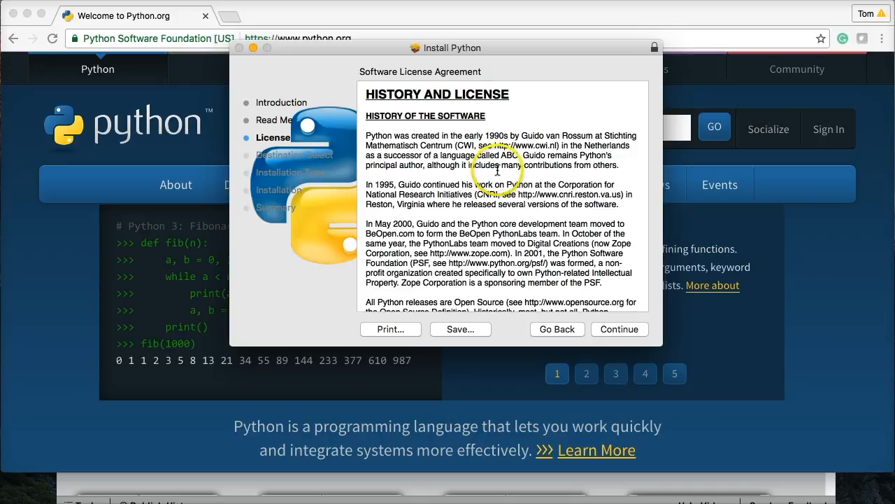
left_click(586, 372)
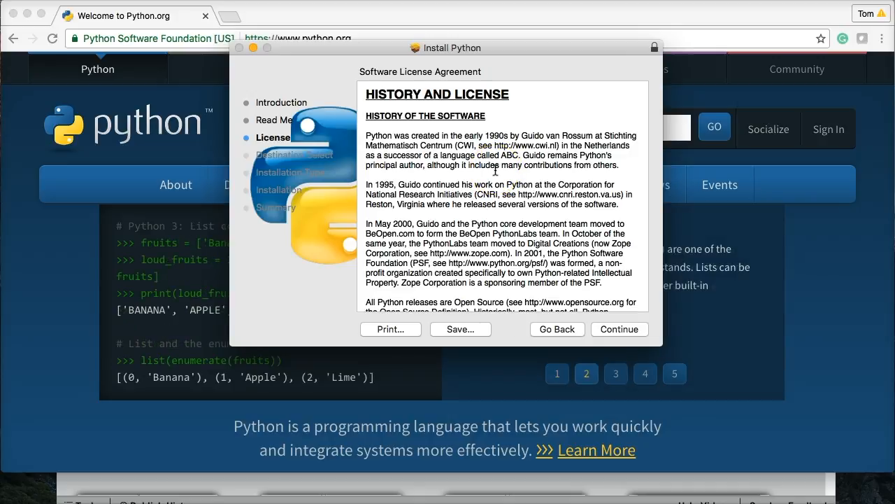
left_click(618, 329)
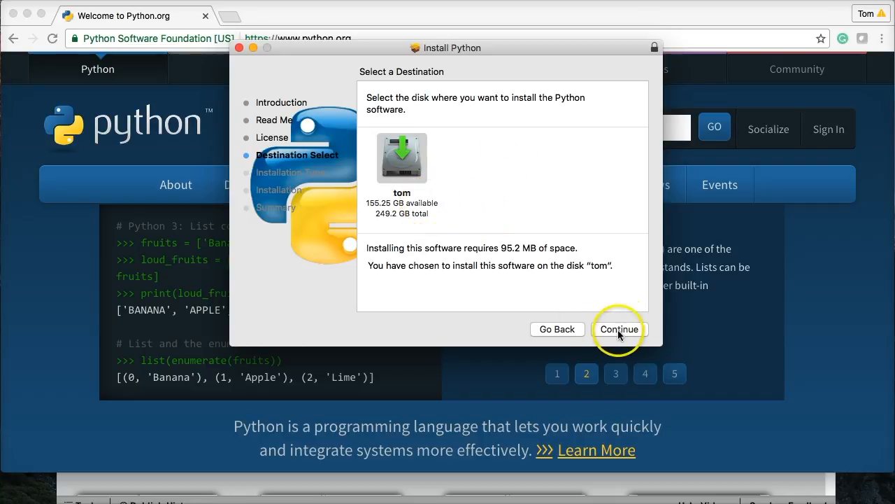
Confirm the disk, start the standard install and authorize it with the administrator password
left_click(619, 329)
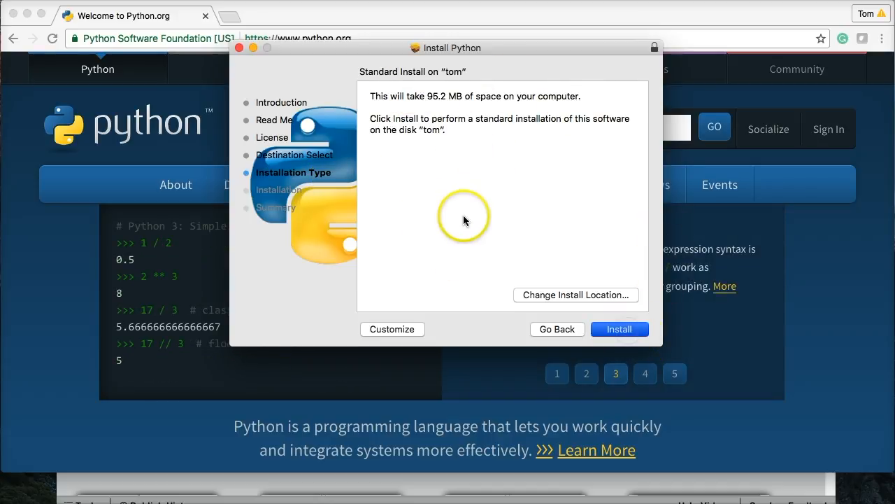
left_click(619, 328)
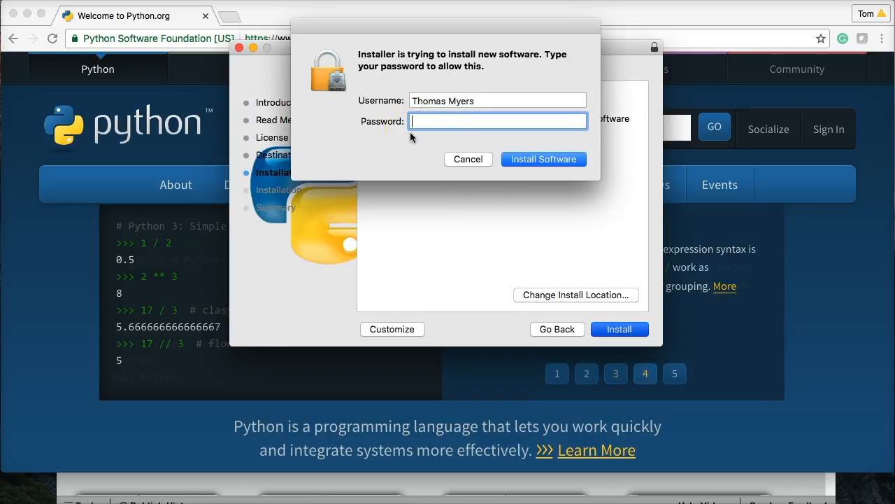
type("••••••••")
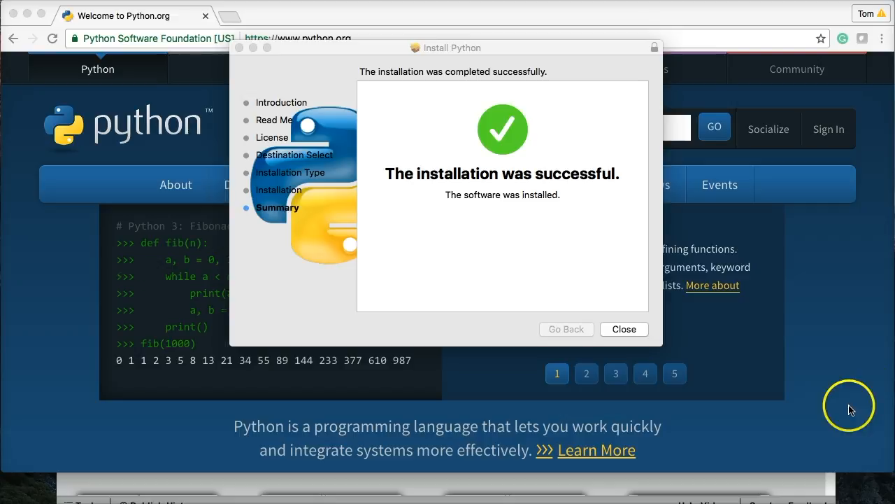
Close the finished installer and browse Applications then Utilities in Finder
left_click(624, 329)
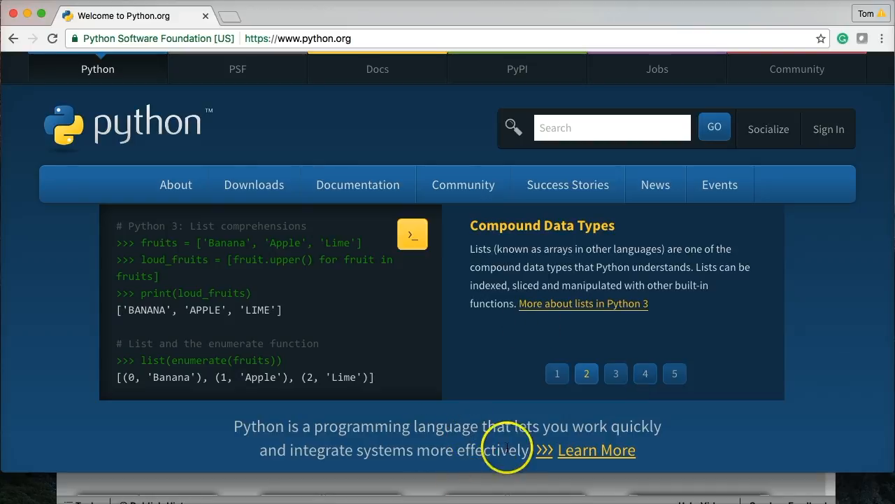
mouse_move(413, 386)
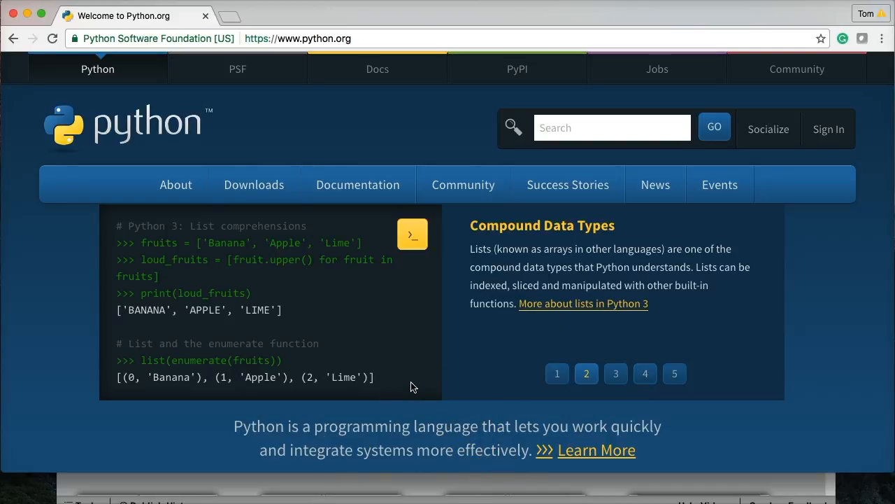
mouse_move(505, 157)
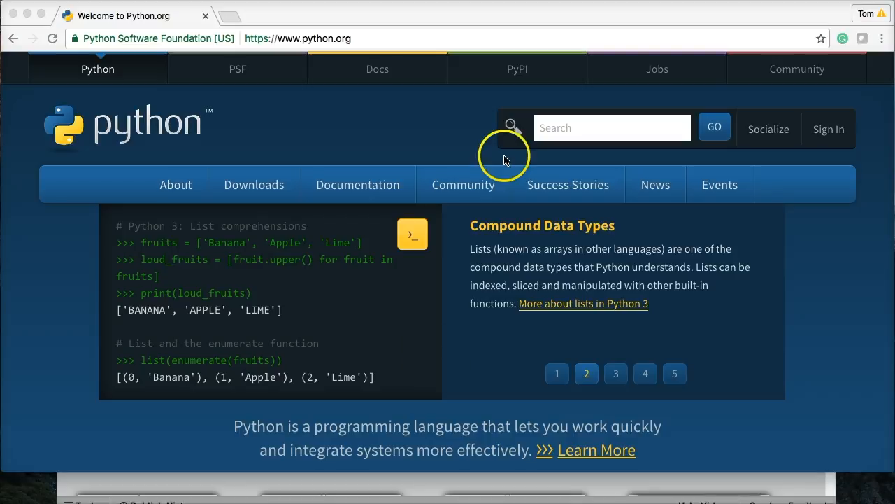
mouse_move(359, 128)
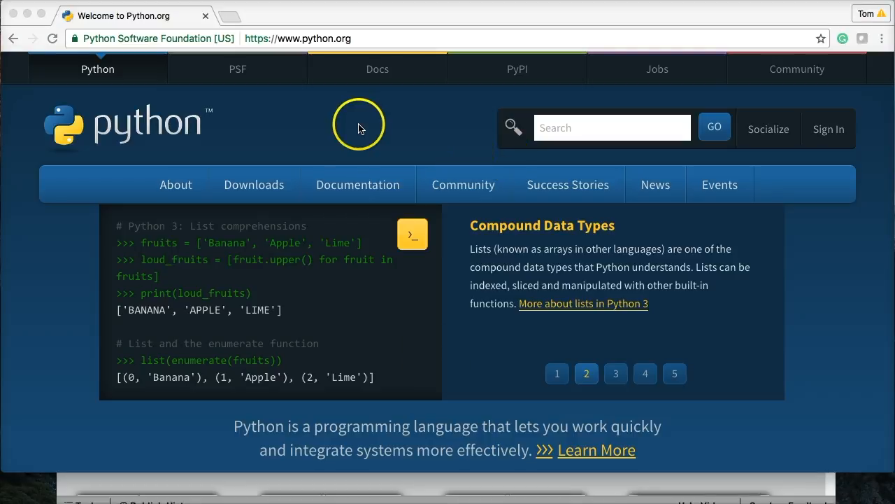
mouse_move(358, 129)
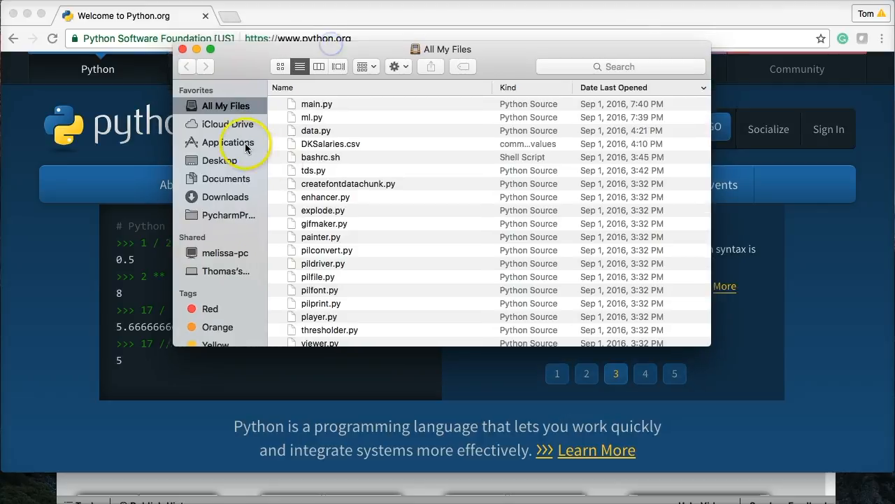
left_click(226, 142)
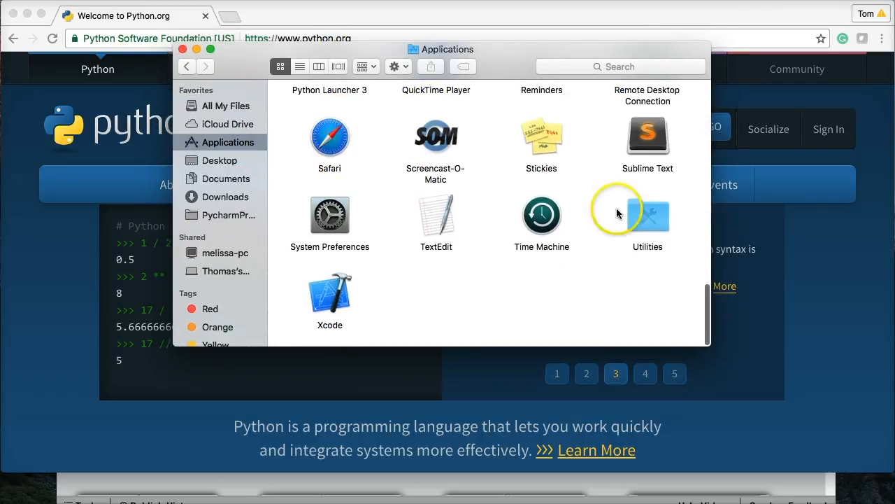
double_click(646, 213)
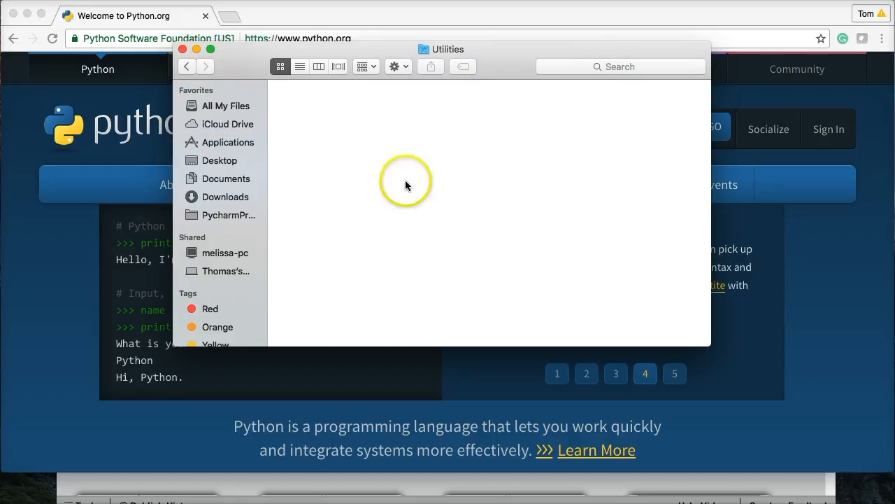
mouse_move(333, 152)
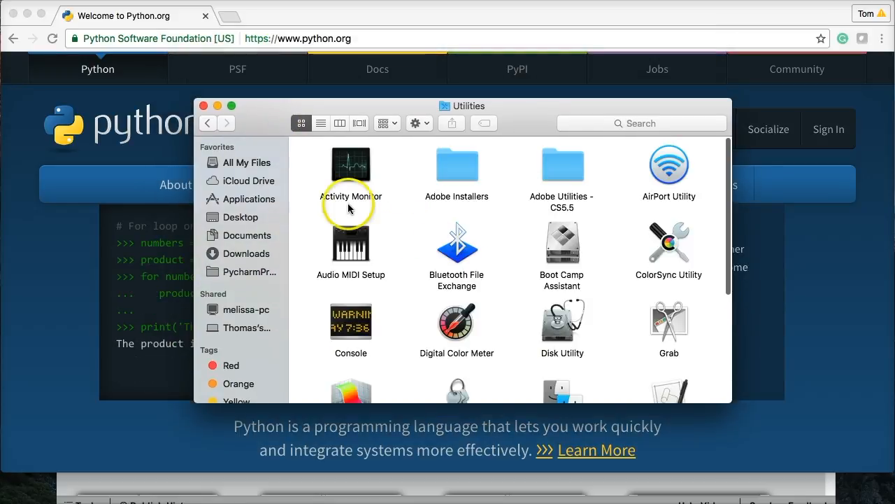
scroll("down", 3)
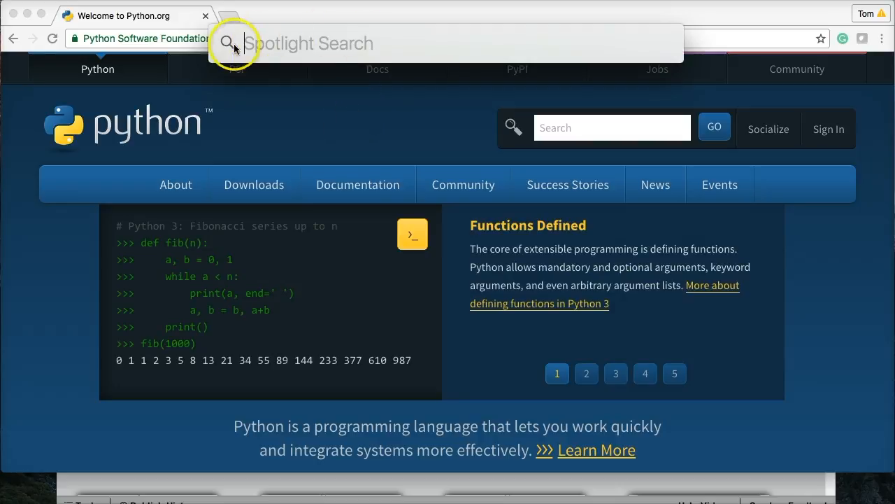
Search 'terminal' in Spotlight and launch Terminal into a bash session
type("terminal")
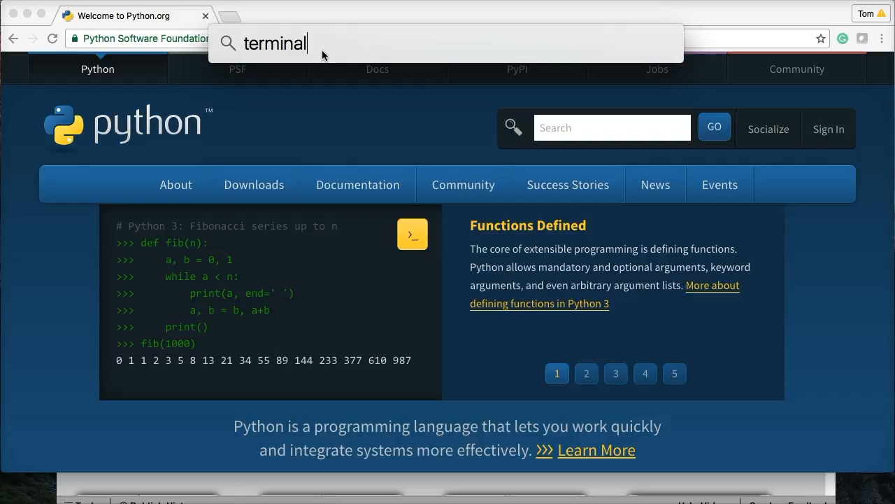
left_click(586, 372)
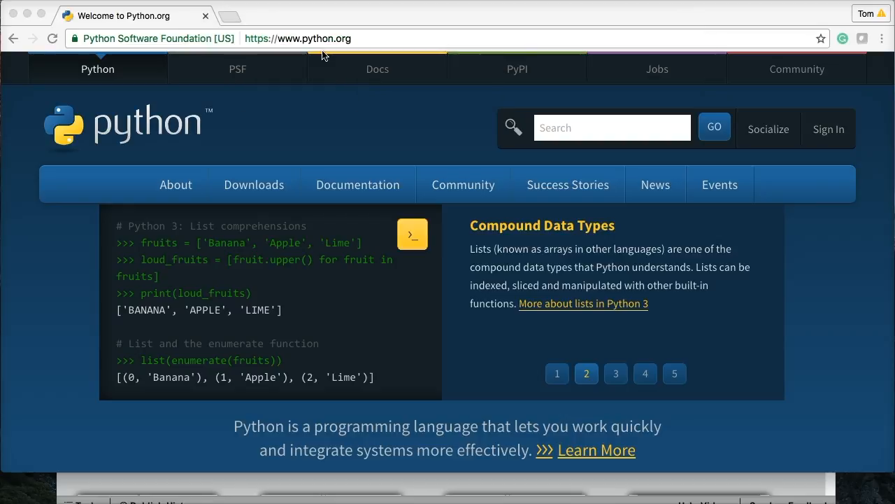
left_click(615, 372)
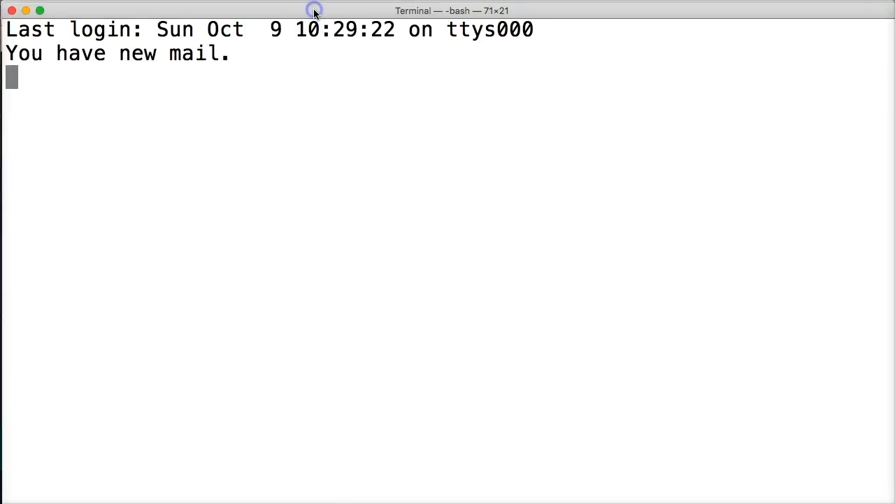
mouse_move(361, 63)
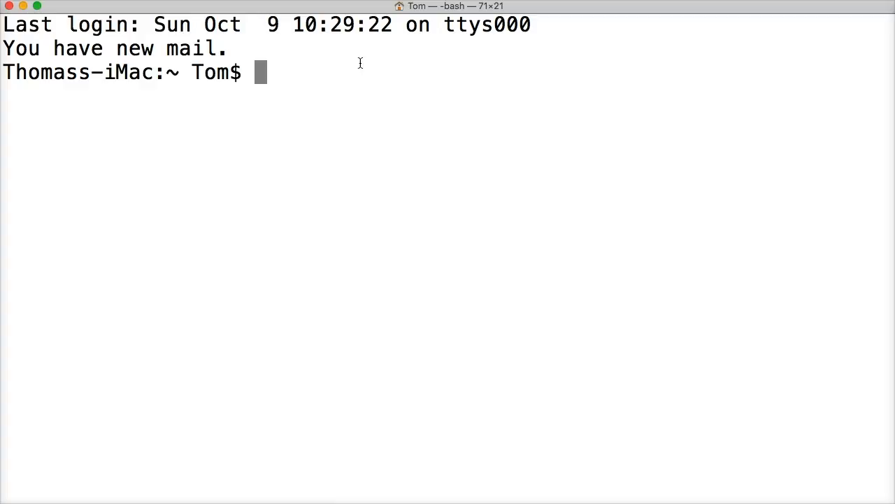
Run python at the bash prompt to get the default Python 2.7.10 interpreter banner
type("p")
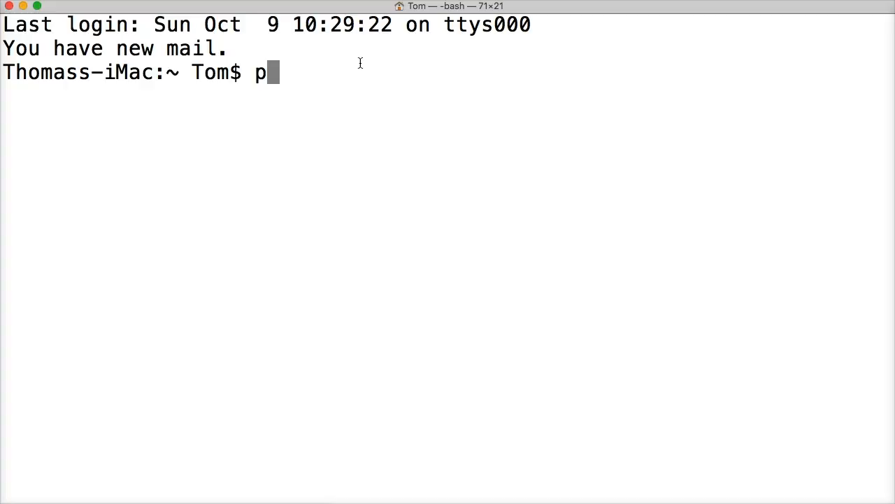
type("ython")
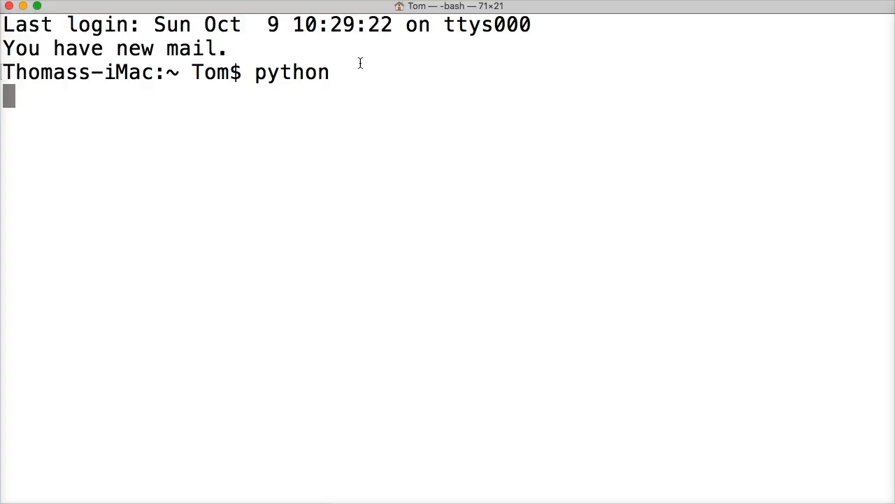
left_click(357, 106)
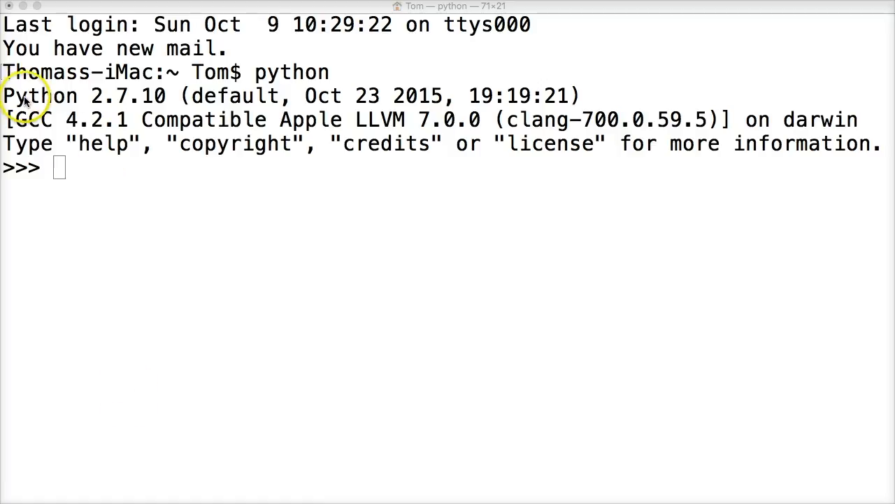
mouse_move(119, 98)
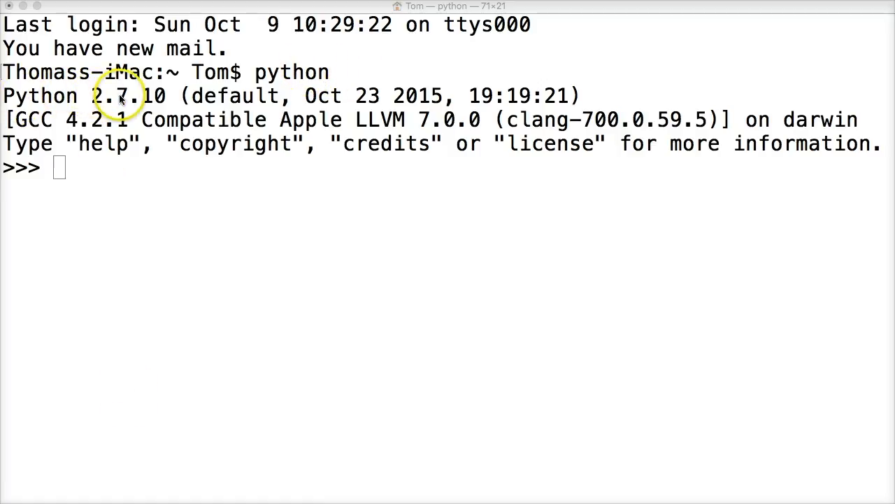
mouse_move(291, 133)
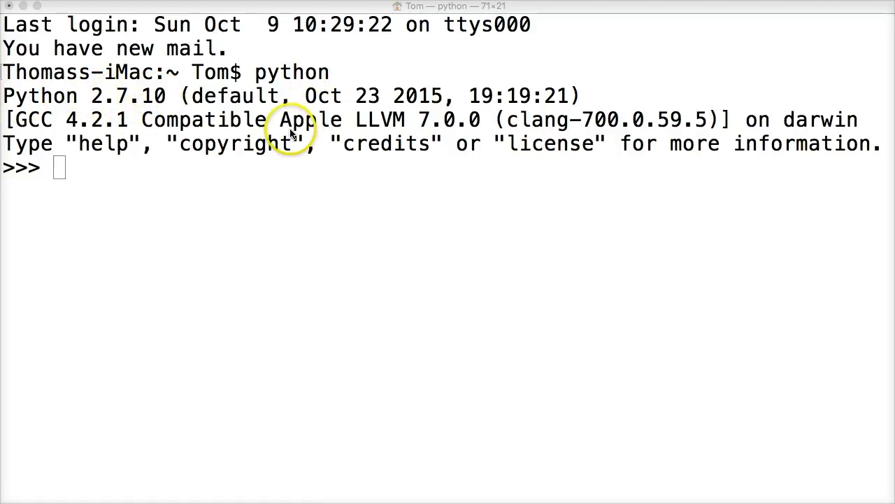
mouse_move(224, 120)
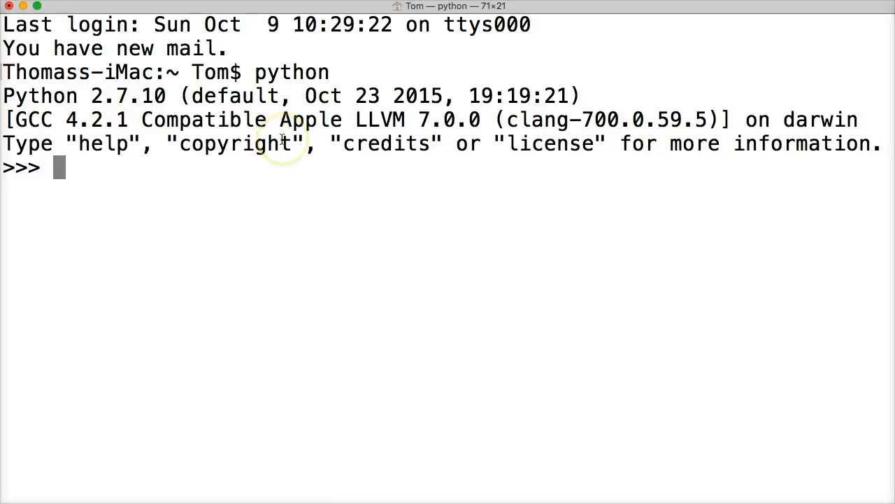
Exit Python 2.7 with Ctrl+D, run python3 and highlight its reported version 3.5.2
key("ctrl+d")
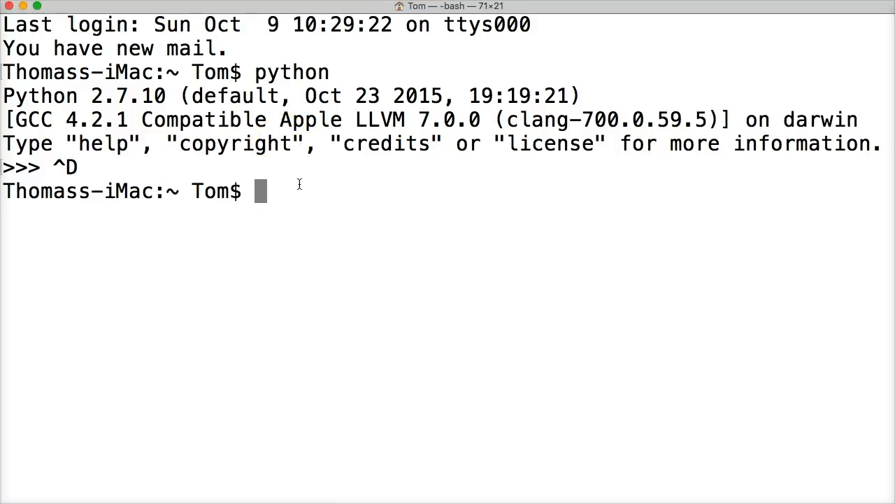
type("python3")
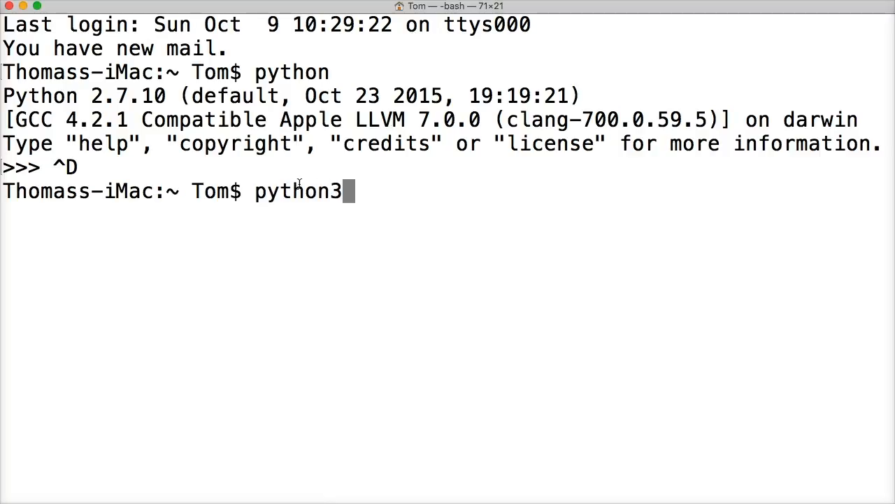
key("Return")
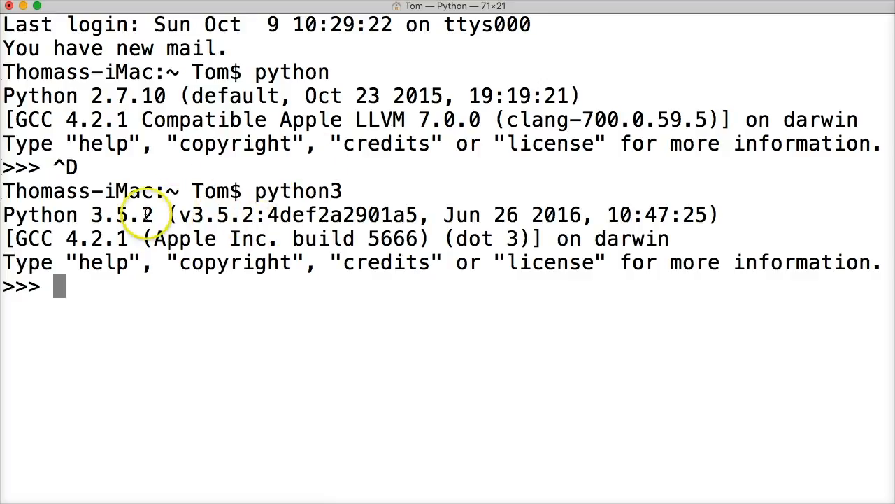
double_click(123, 214)
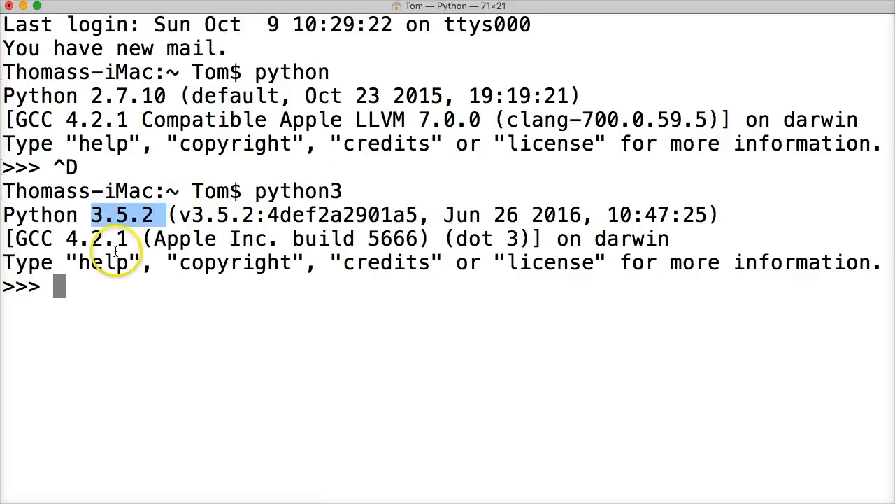
mouse_move(121, 250)
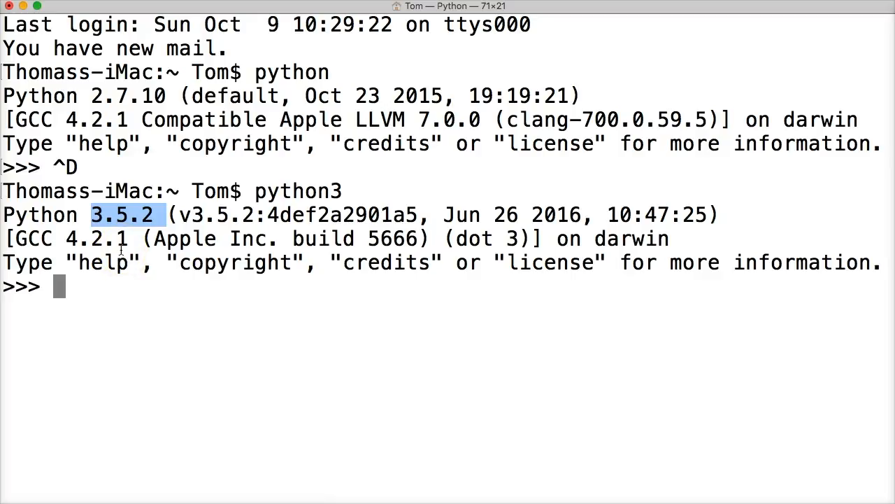